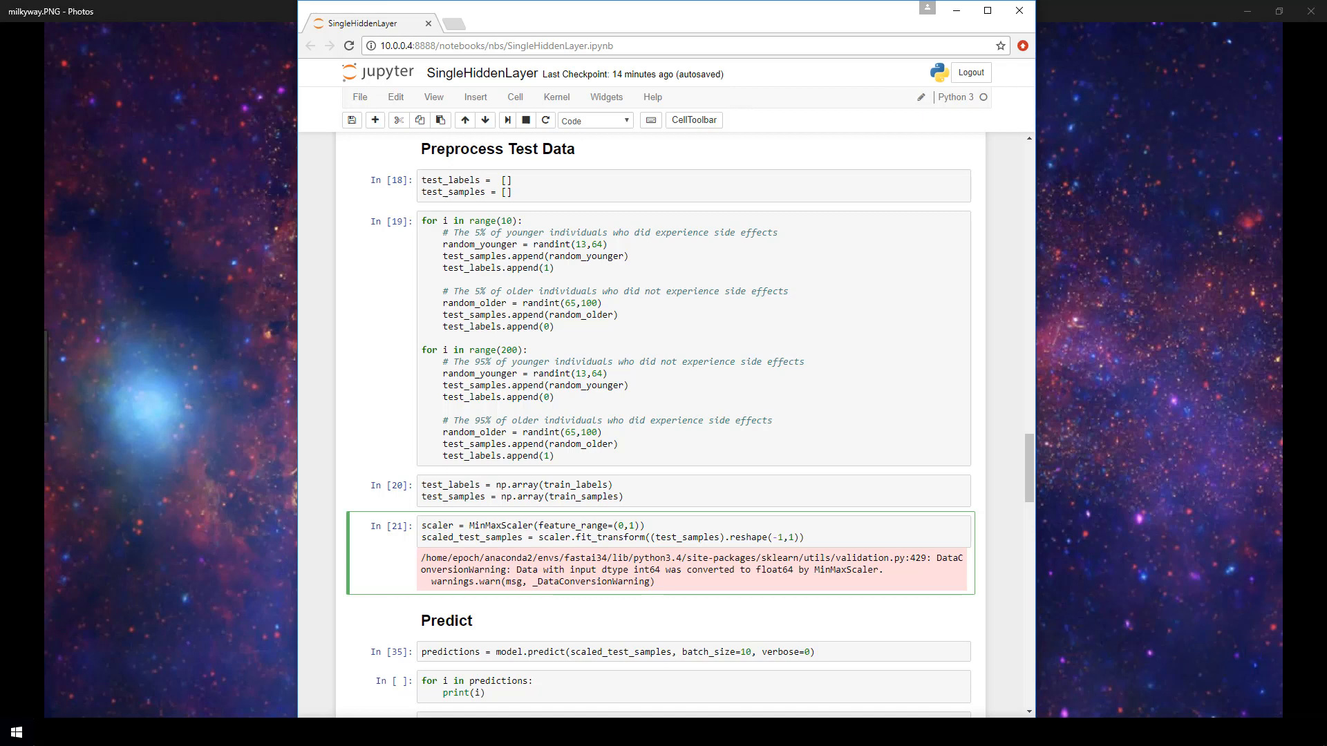
Rerun model.predict on scaled_test_samples with batch size and verbosity as written, yielding execution count 46
{"action": "left_click", "coordinate": [580, 525]}
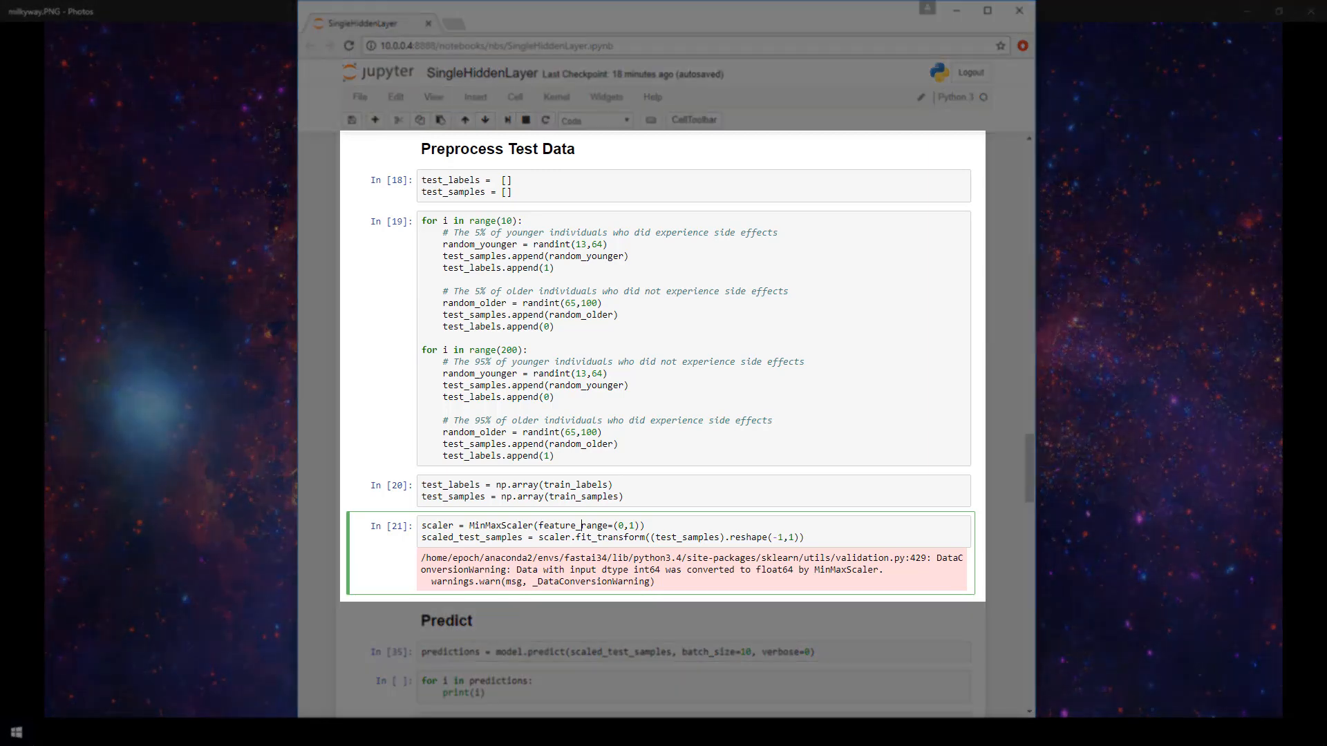
{"action": "mouse_move", "coordinate": [532, 176]}
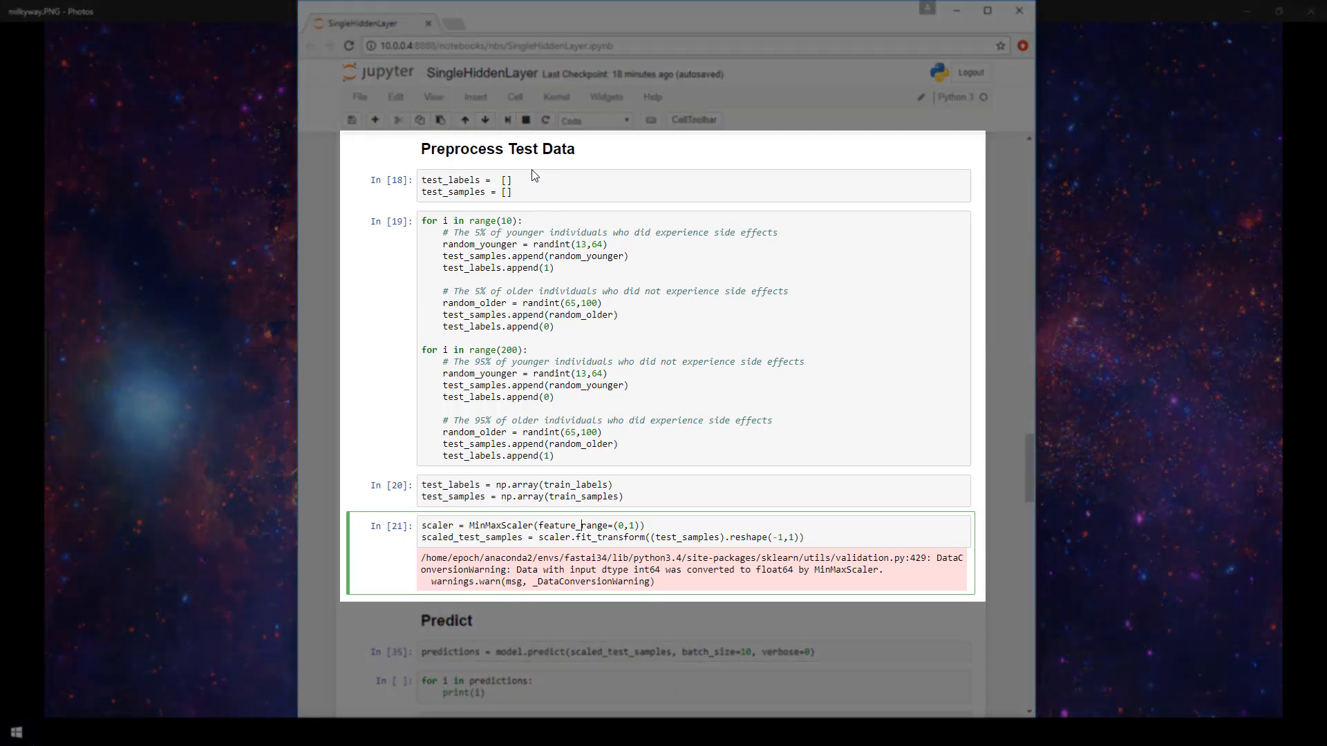
{"action": "mouse_move", "coordinate": [748, 538]}
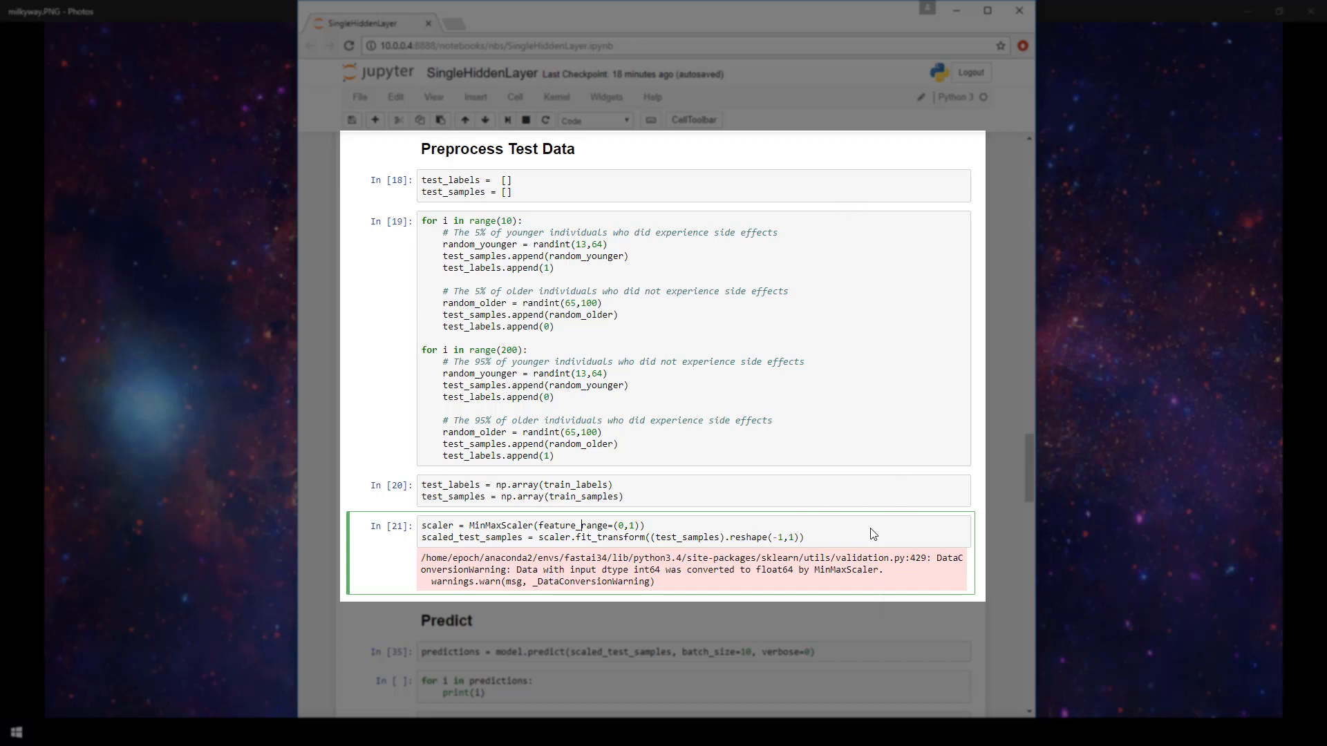
{"action": "mouse_move", "coordinate": [843, 279]}
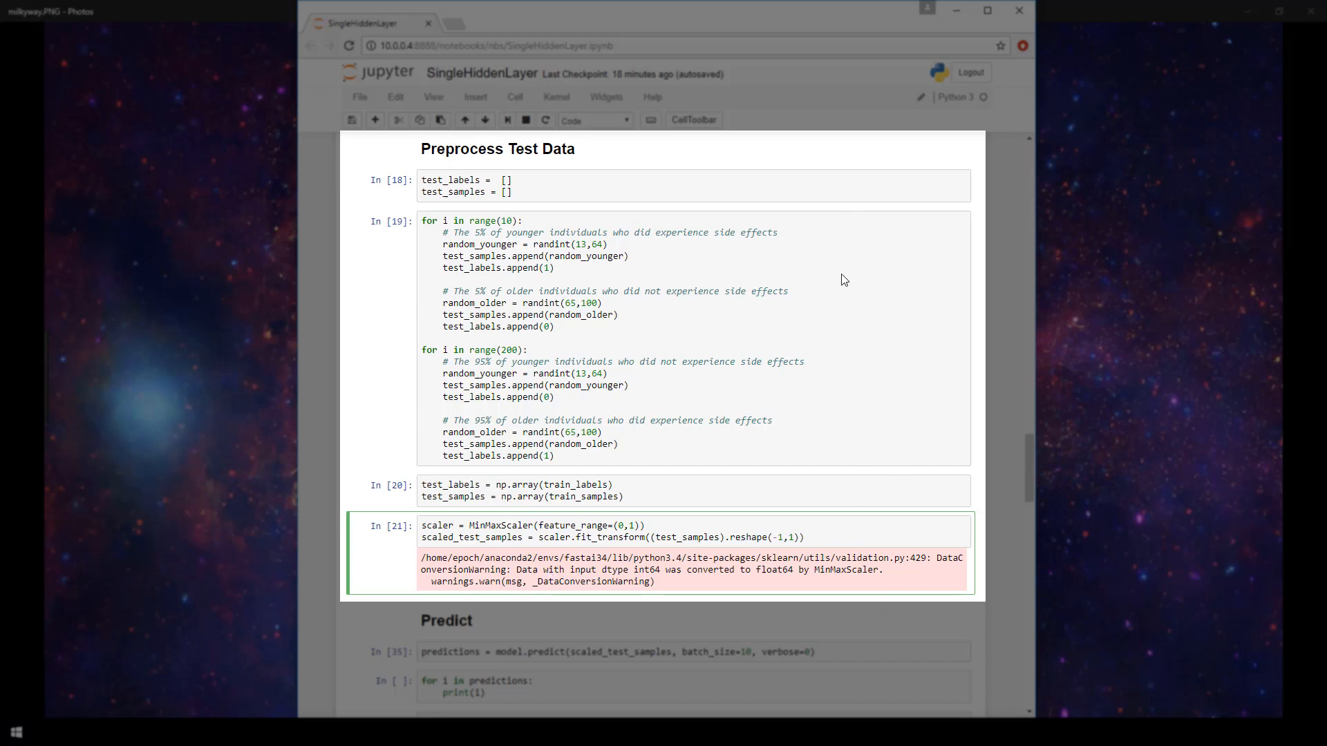
{"action": "mouse_move", "coordinate": [886, 506]}
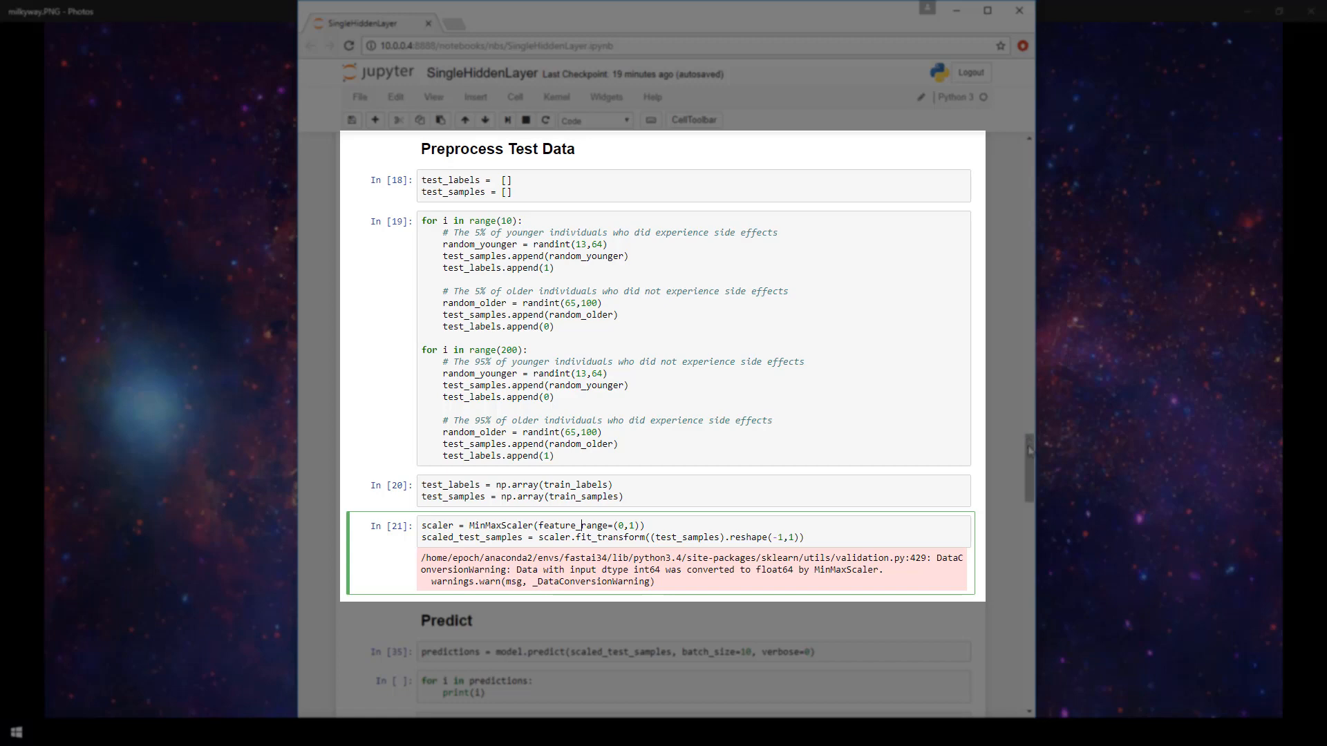
{"action": "scroll", "scroll_direction": "down", "scroll_amount": 3}
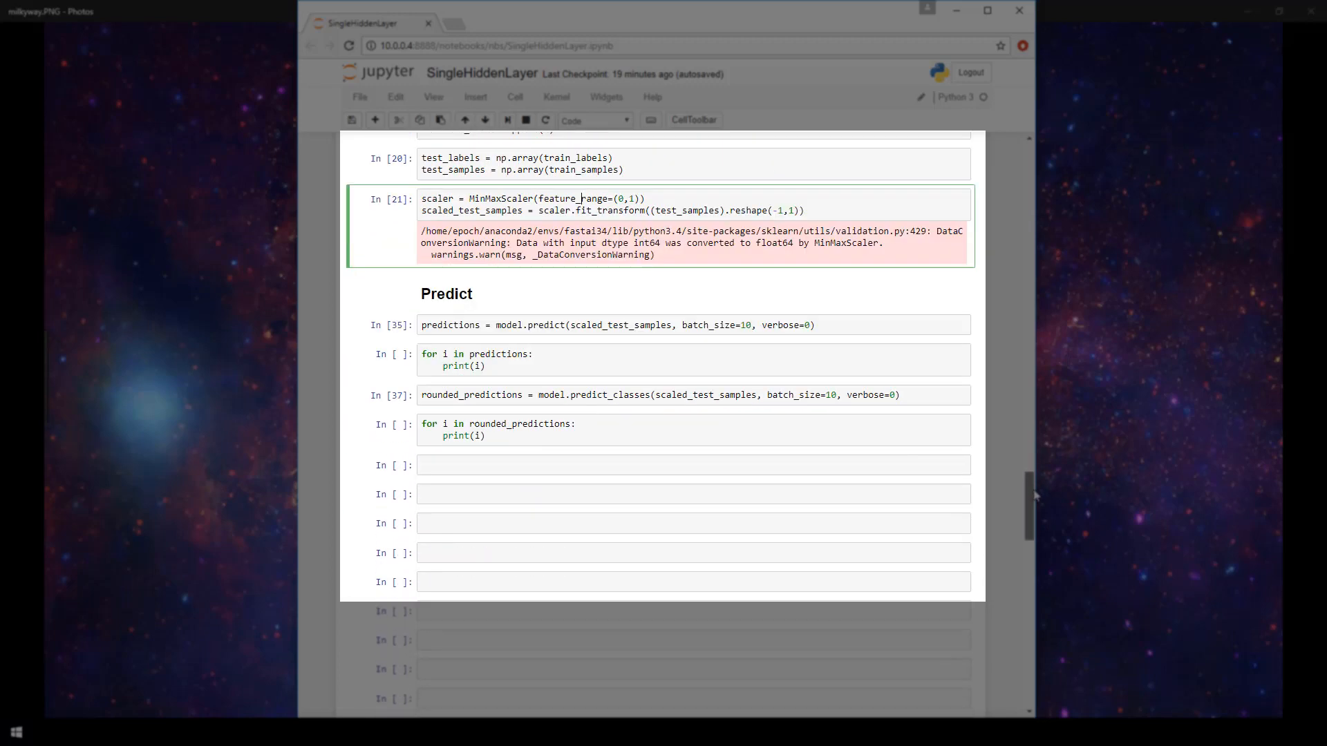
{"action": "scroll", "scroll_direction": "down", "scroll_amount": 3}
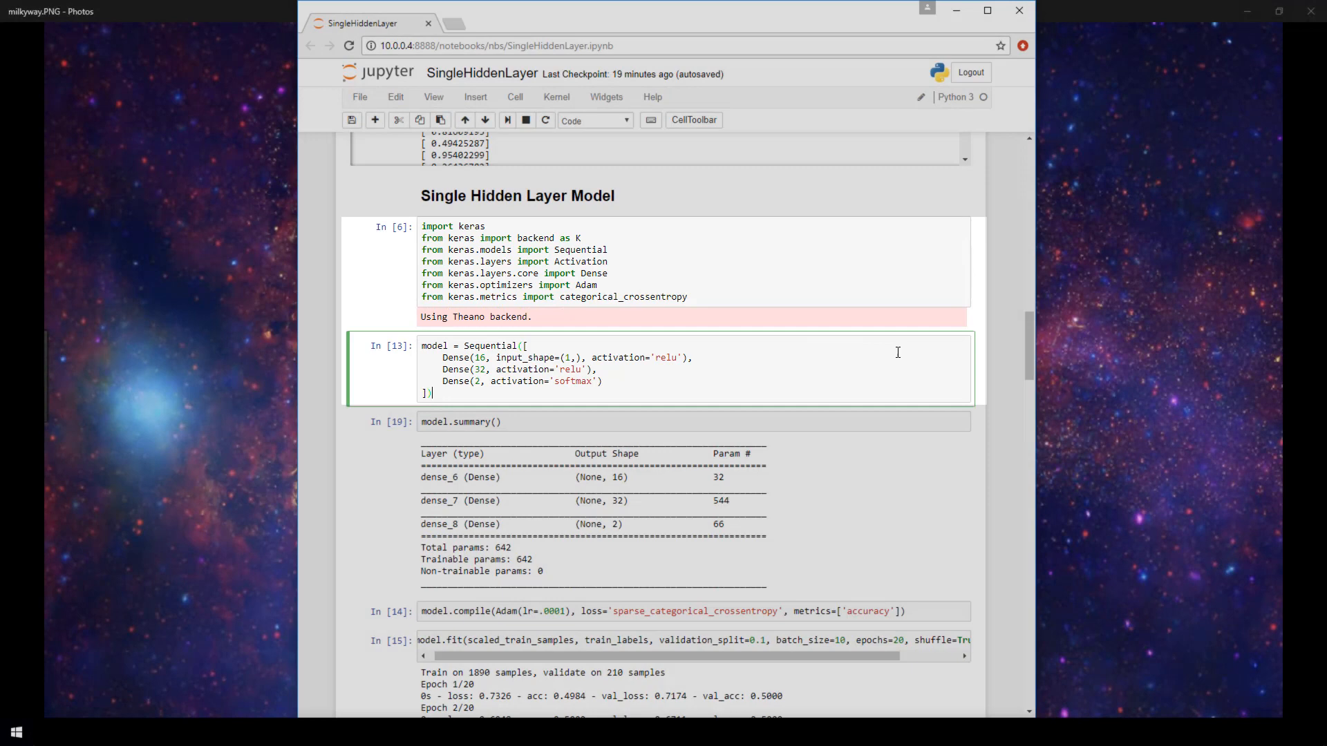
{"action": "scroll", "scroll_direction": "down", "scroll_amount": 3}
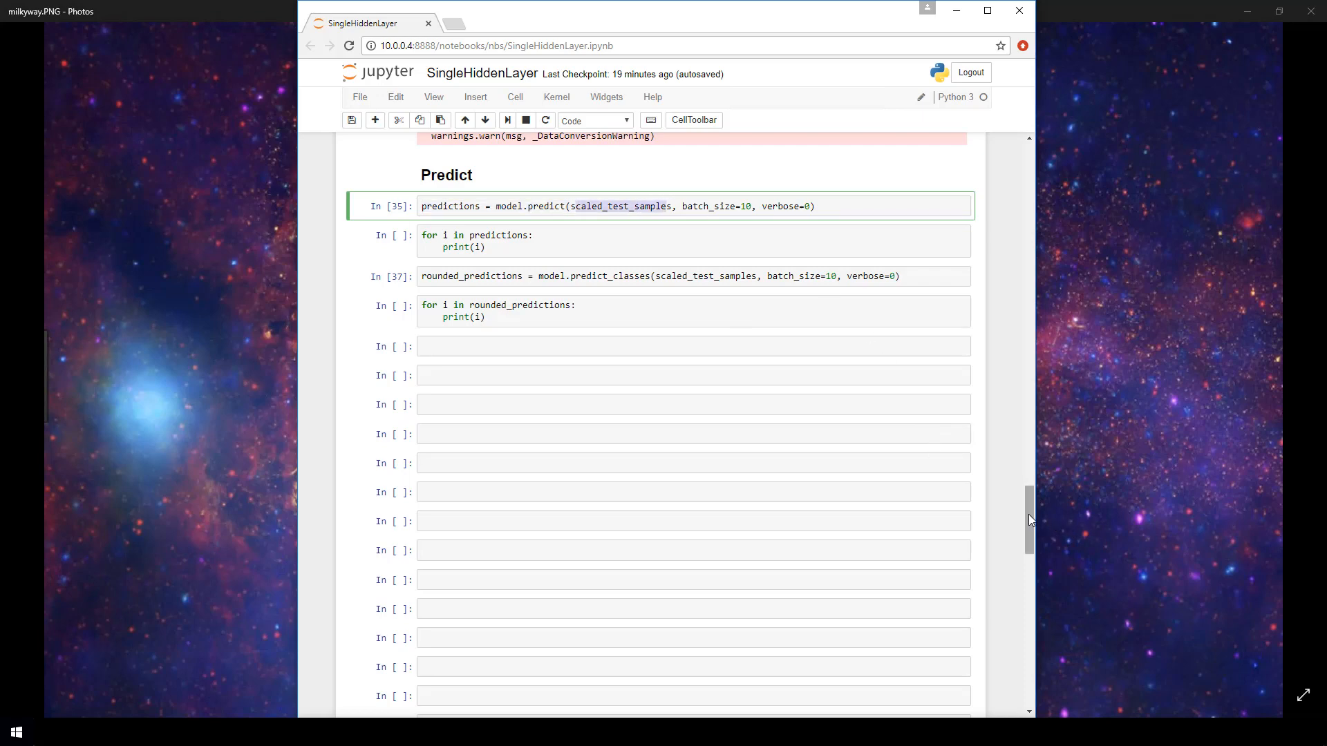
{"action": "scroll", "scroll_direction": "up", "scroll_amount": 3}
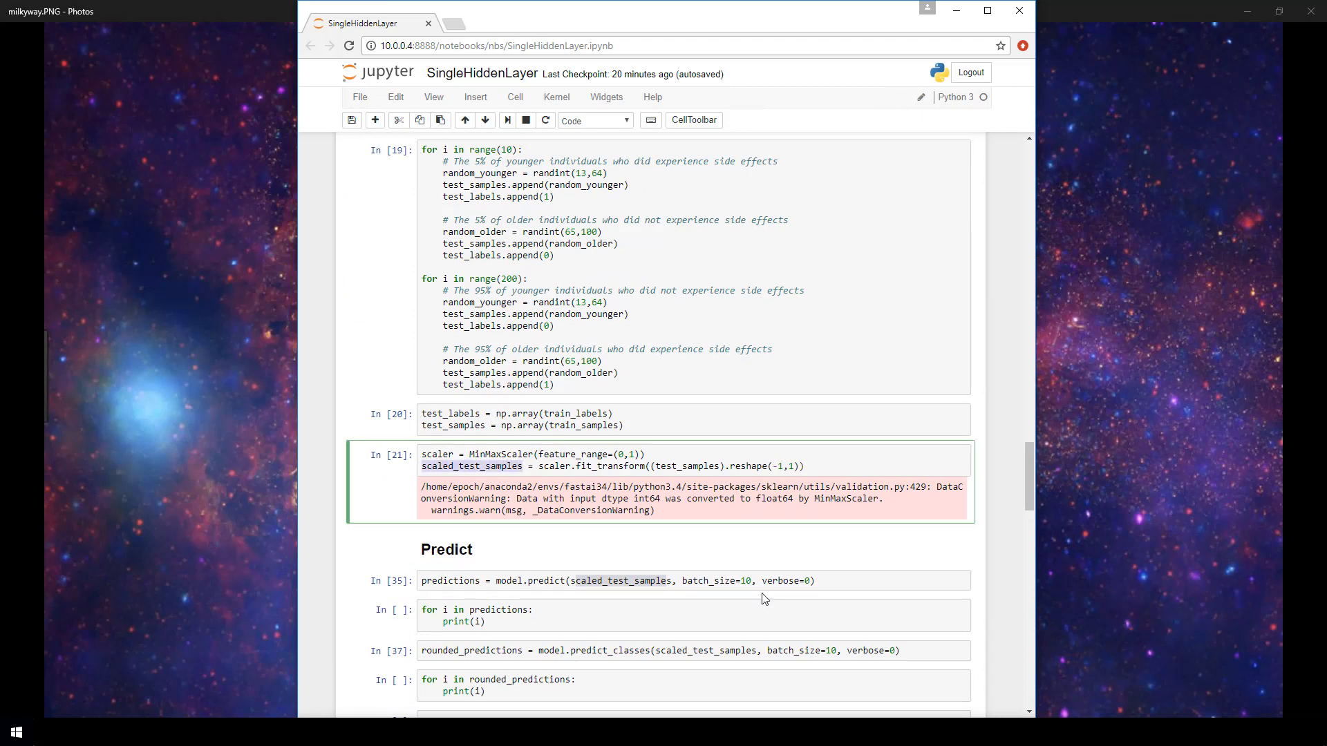
{"action": "double_click", "coordinate": [711, 580]}
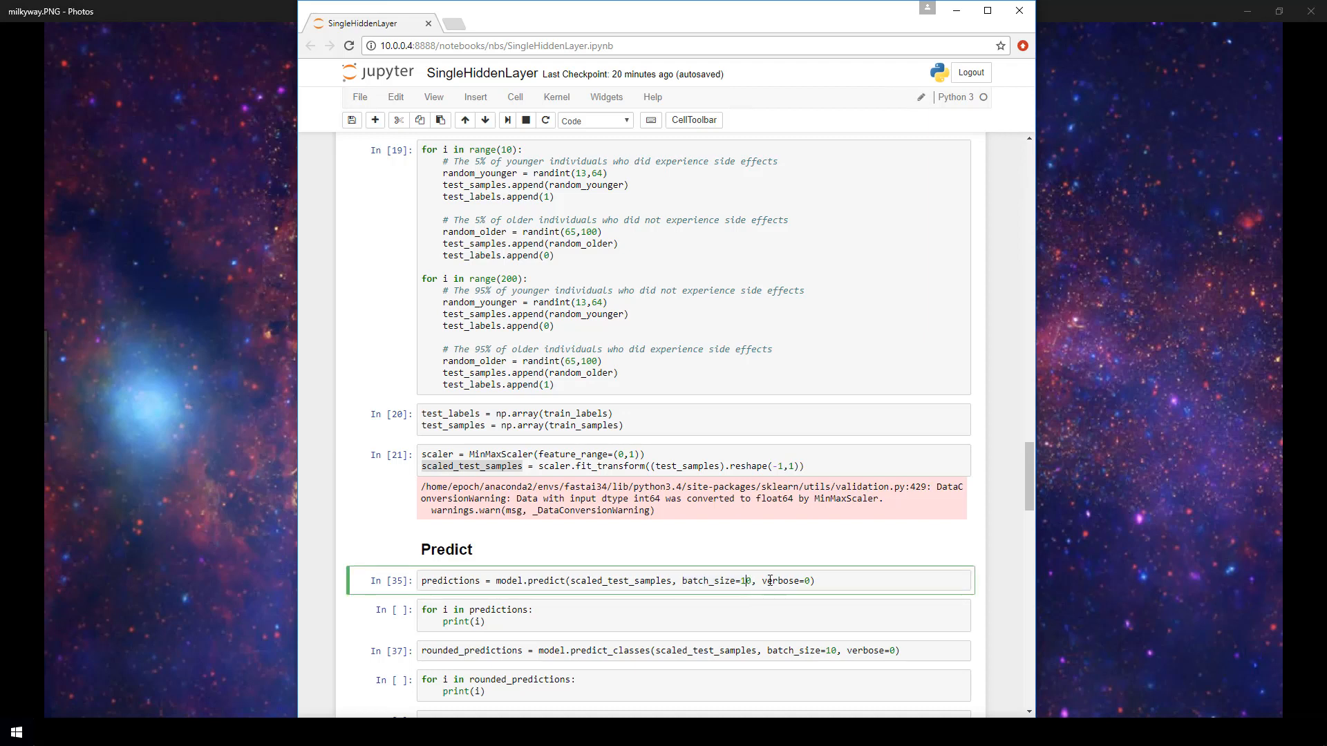
{"action": "double_click", "coordinate": [781, 580]}
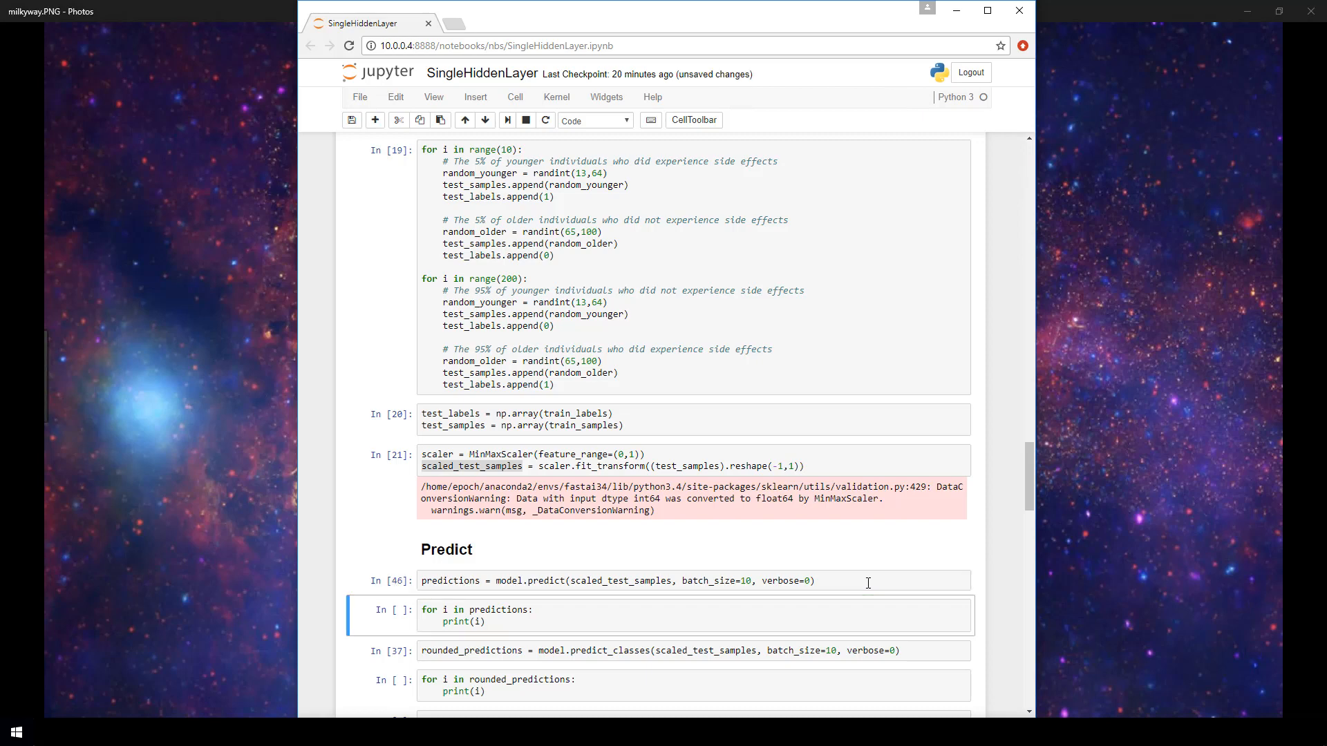
Print each prediction's probability pair and point out the first sample's two probability values in the output
{"action": "scroll", "scroll_direction": "down", "scroll_amount": 3}
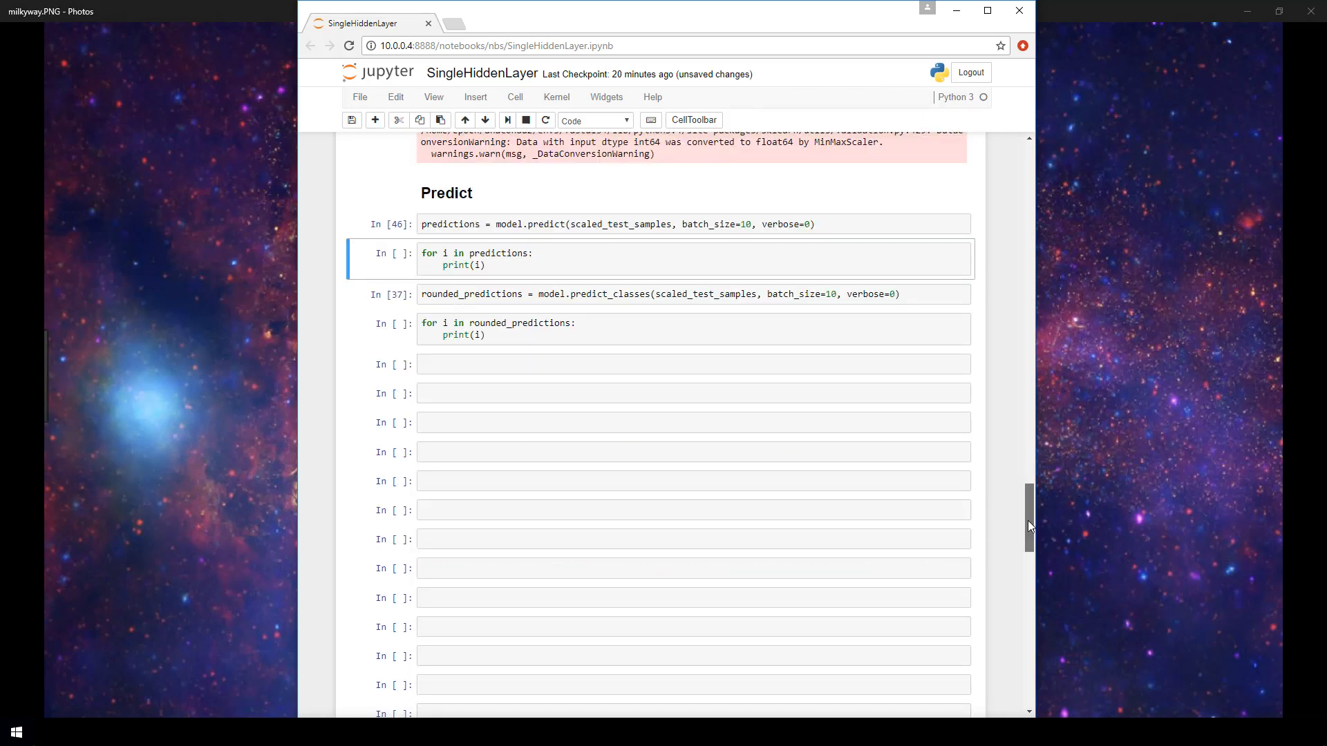
{"action": "scroll", "scroll_direction": "down", "scroll_amount": 3}
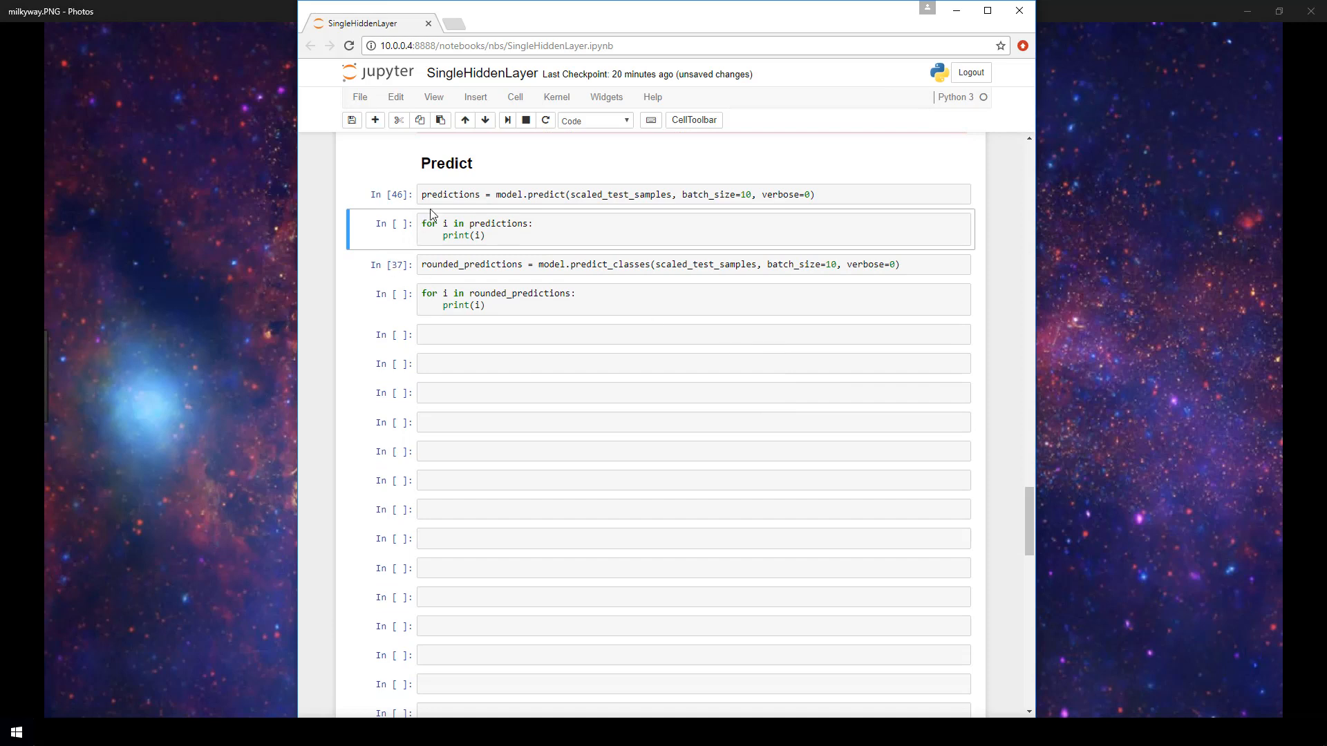
{"action": "mouse_move", "coordinate": [507, 224]}
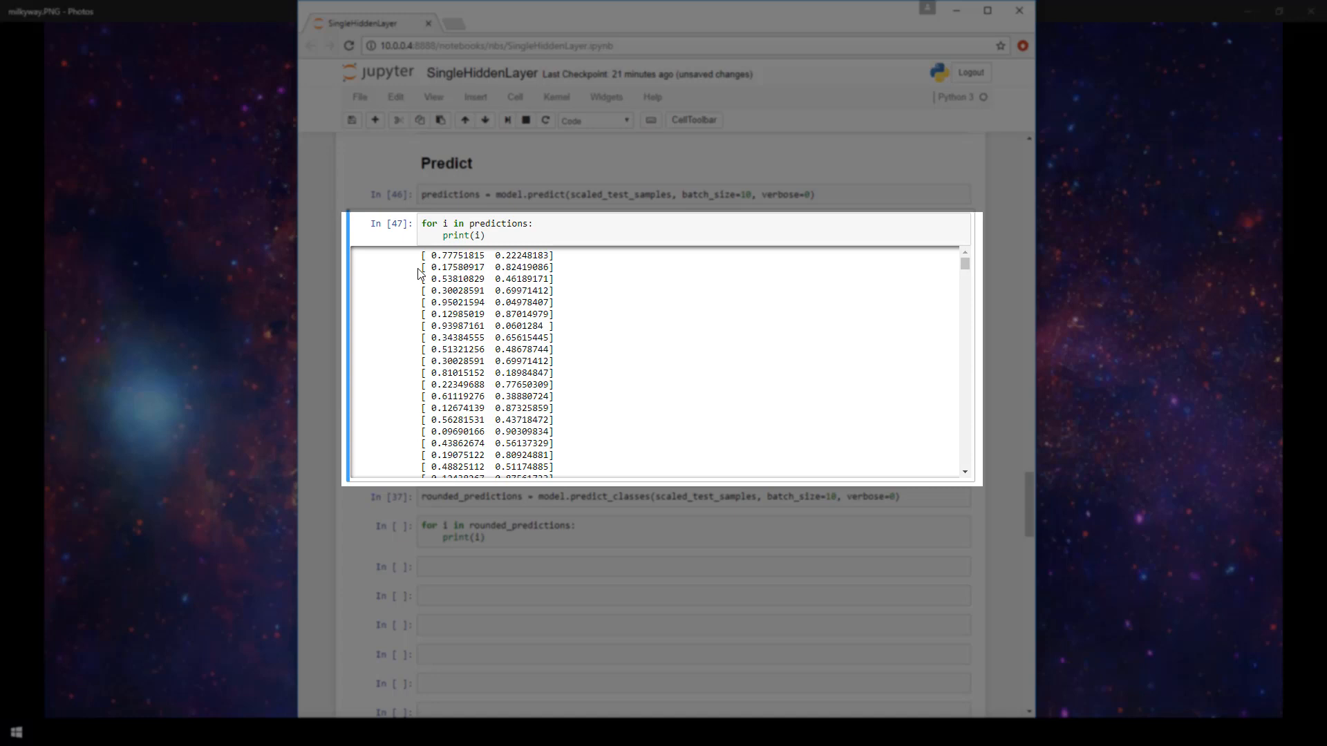
{"action": "double_click", "coordinate": [434, 254]}
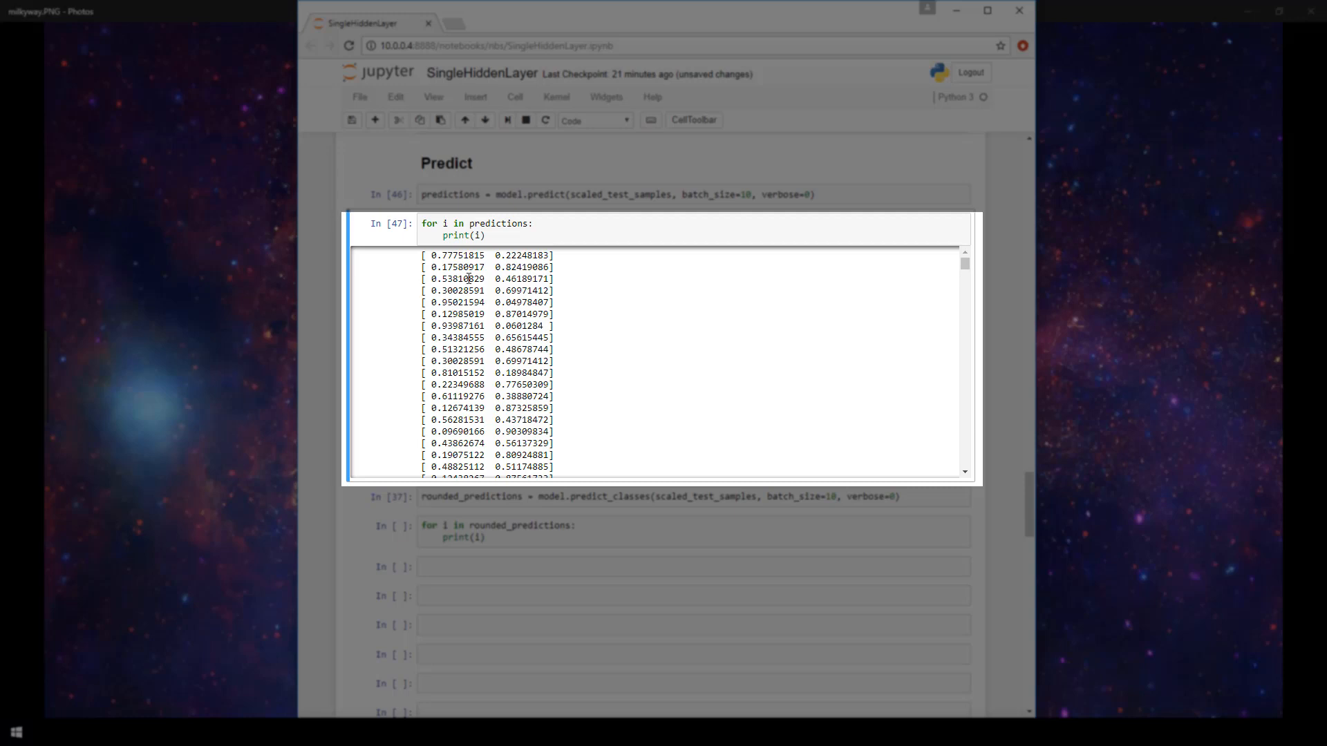
{"action": "mouse_move", "coordinate": [521, 278]}
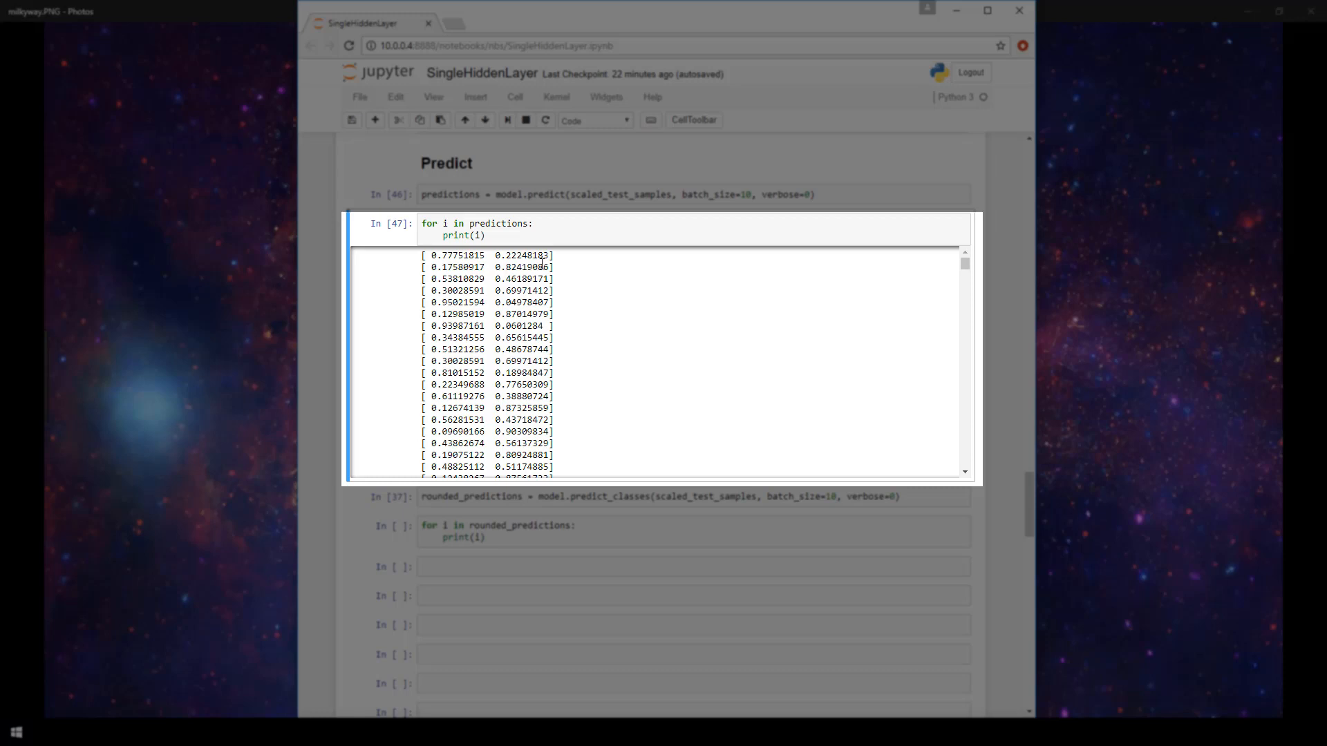
{"action": "mouse_move", "coordinate": [433, 256]}
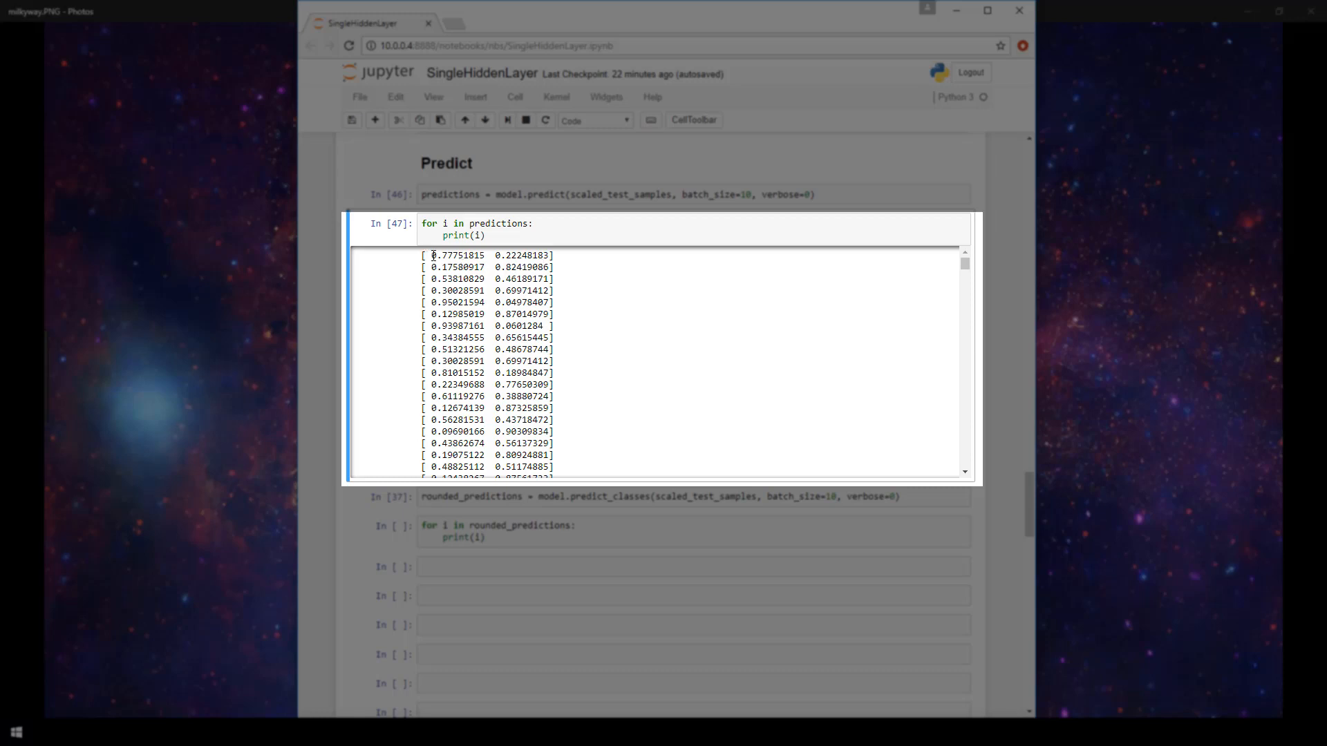
{"action": "double_click", "coordinate": [457, 256]}
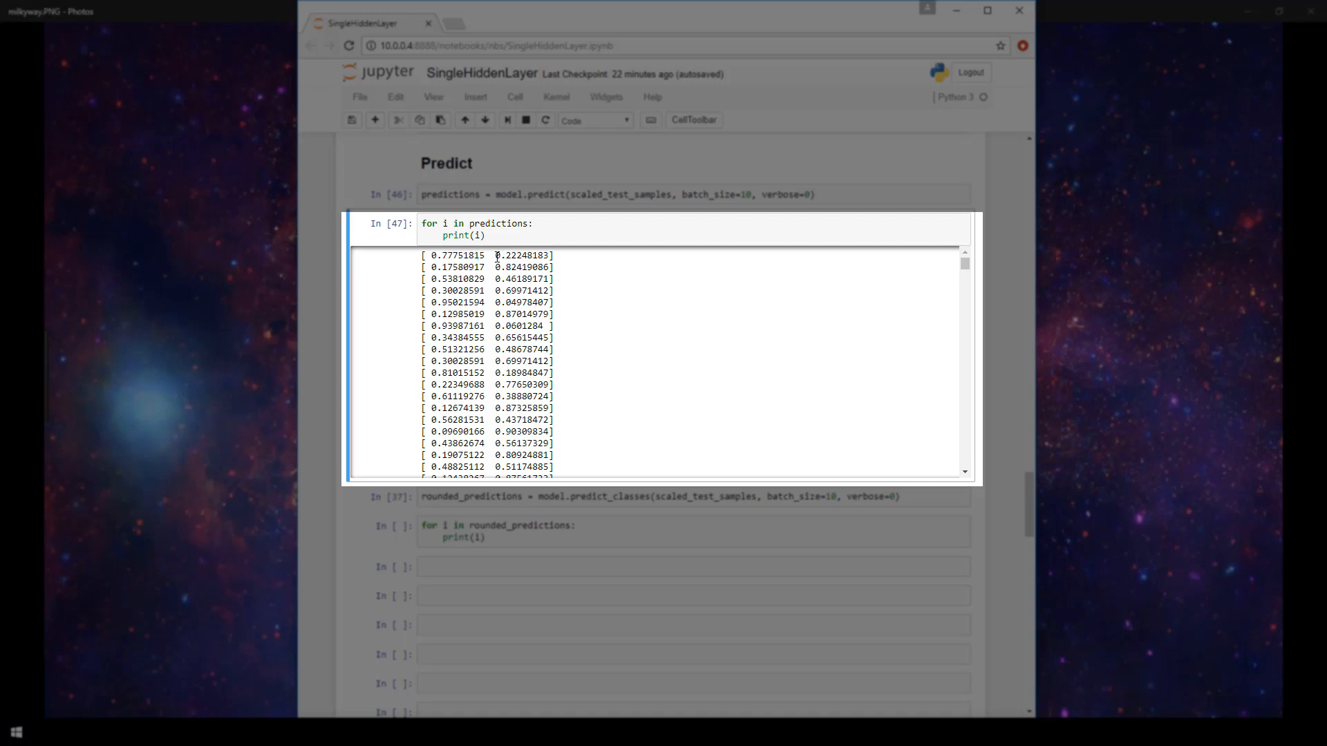
{"action": "double_click", "coordinate": [518, 254]}
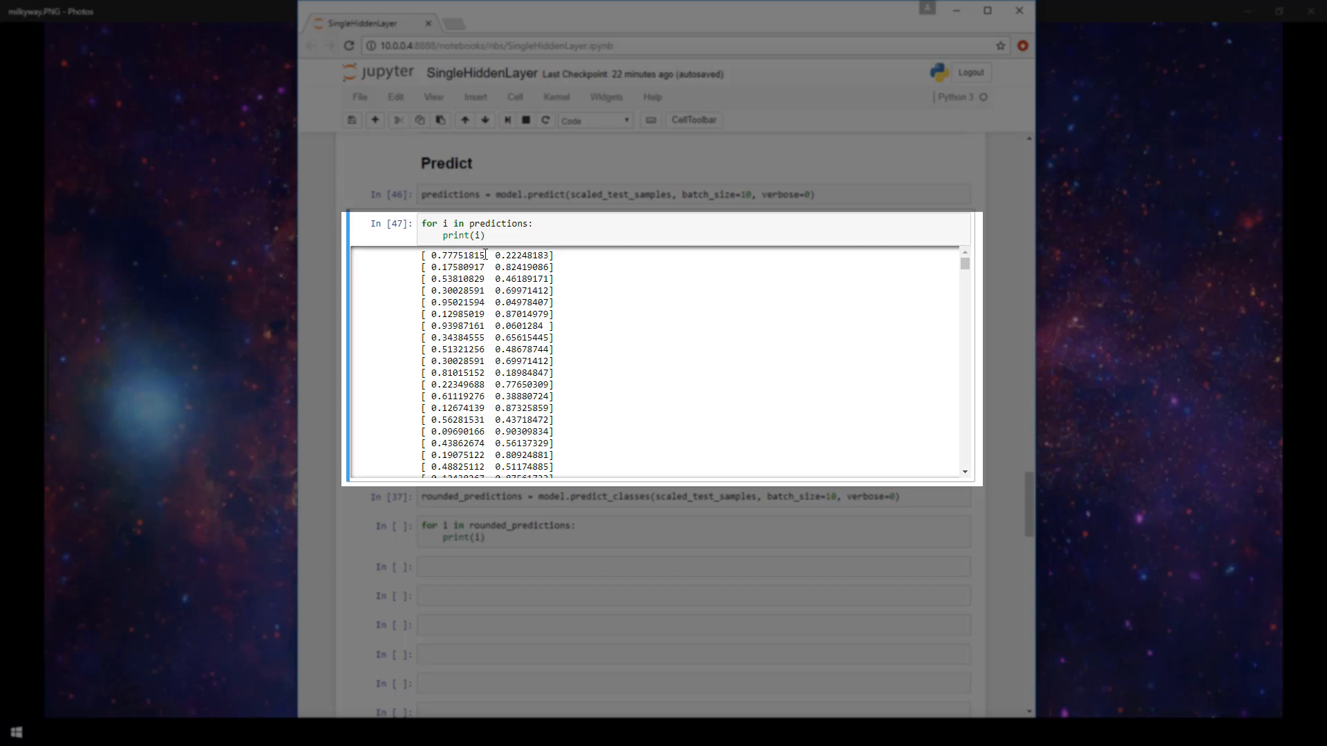
{"action": "double_click", "coordinate": [458, 255]}
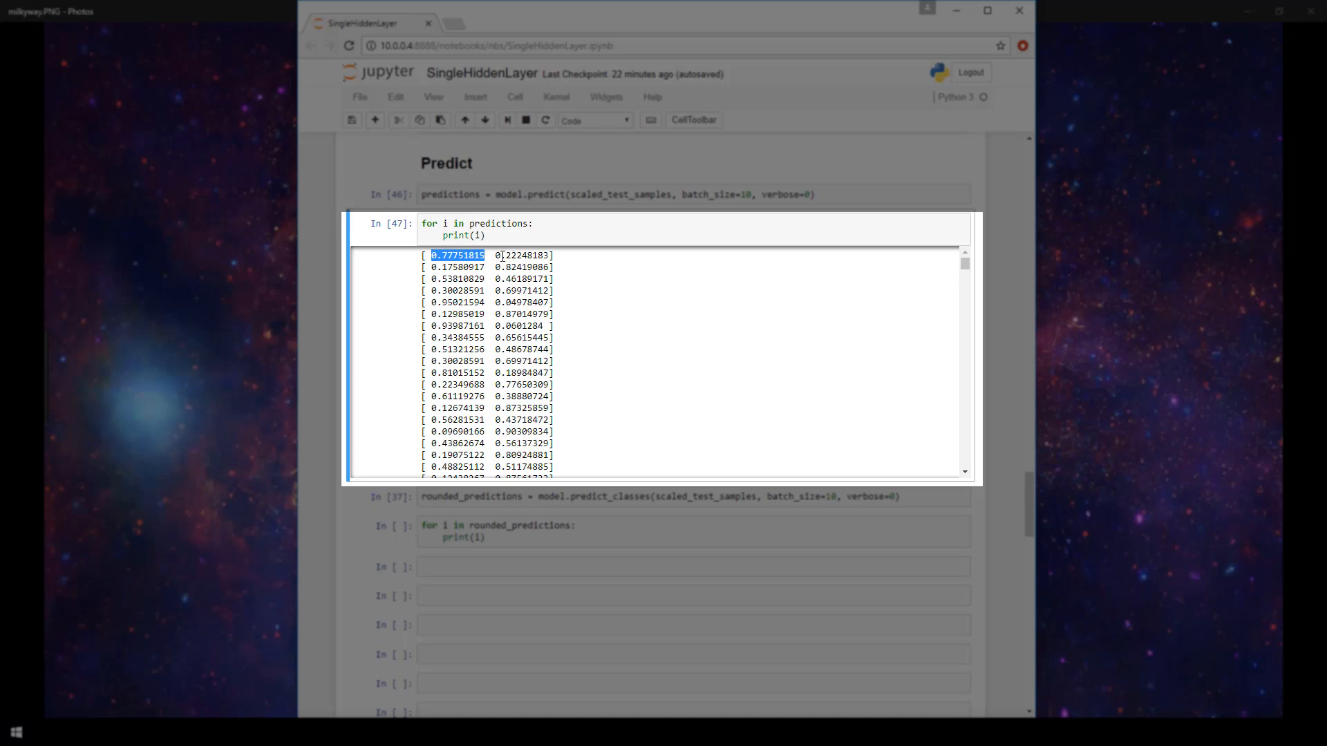
{"action": "double_click", "coordinate": [522, 255]}
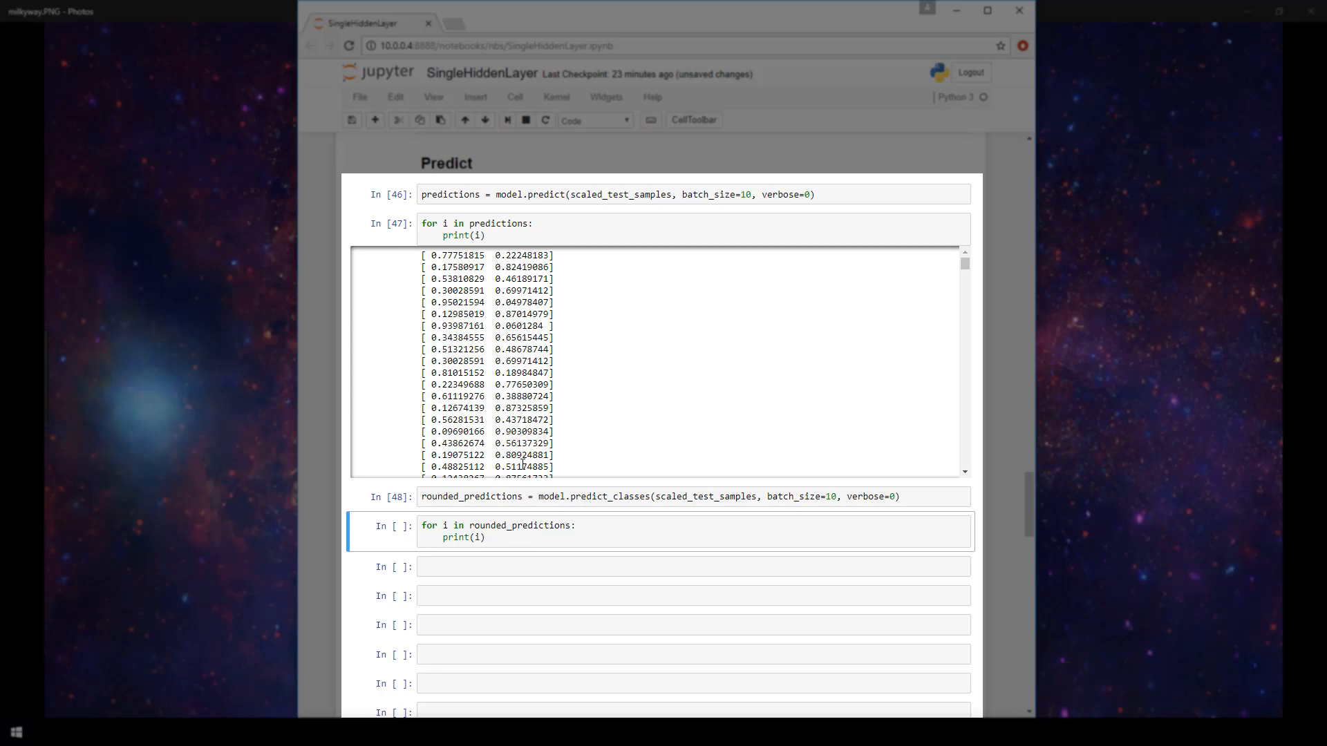
Print rounded_predictions as a column of 0/1 class labels, one per test sample (execution 49)
{"action": "left_click", "coordinate": [558, 537]}
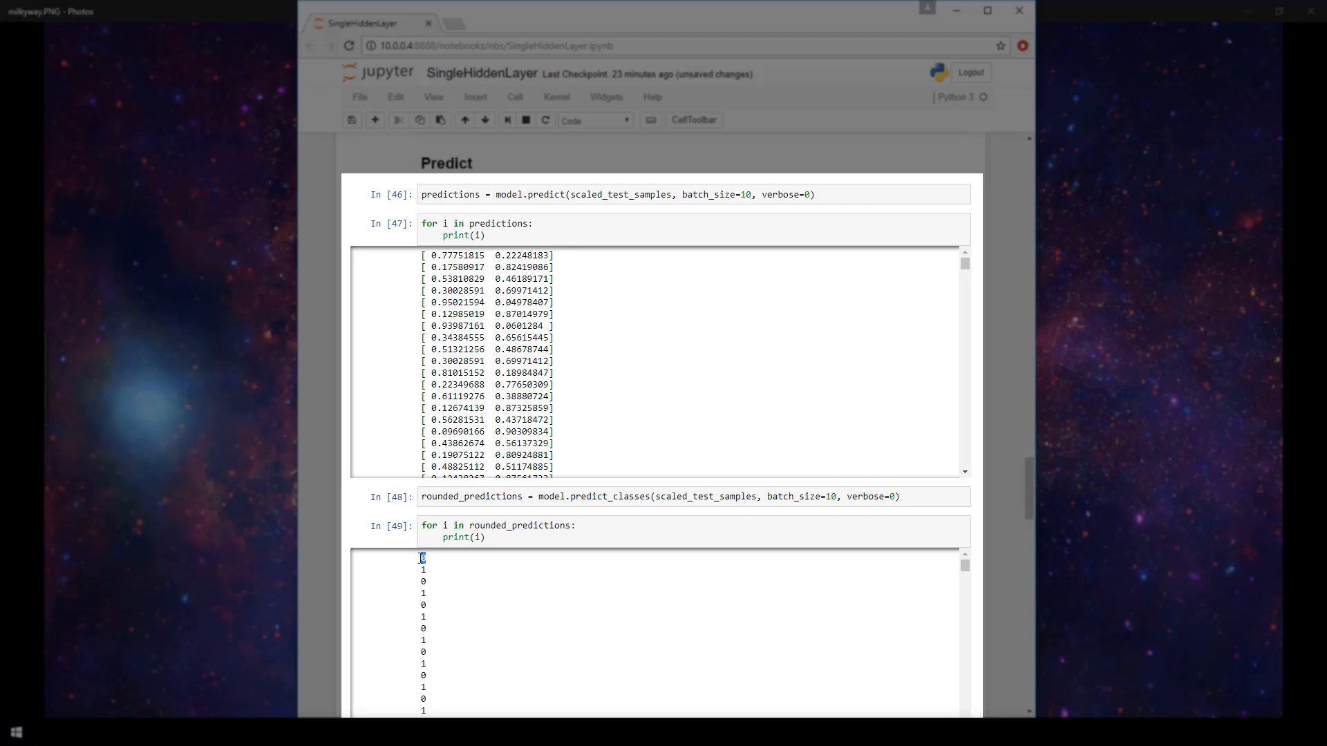
Return to the test_labels/test_samples np.array cell above the MinMaxScaler scaling cell
{"action": "left_click", "coordinate": [432, 566]}
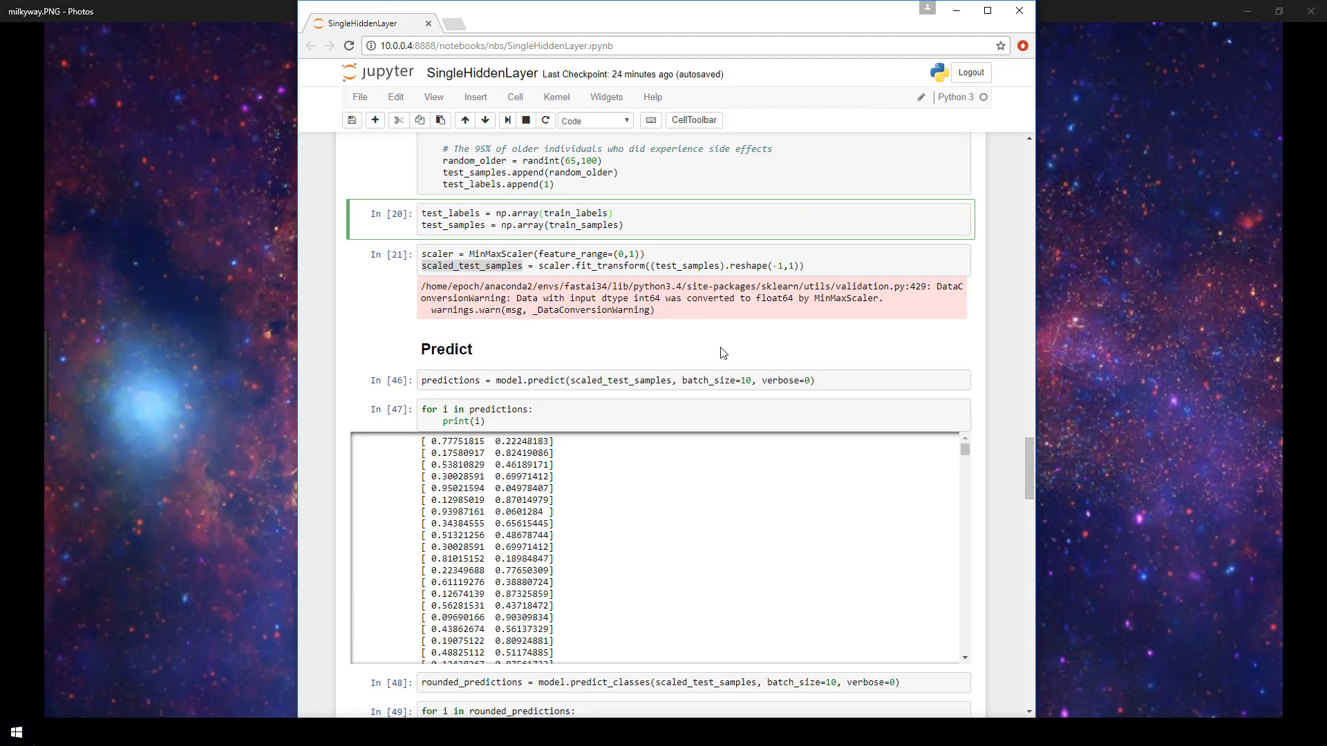
{"action": "left_click", "coordinate": [504, 213]}
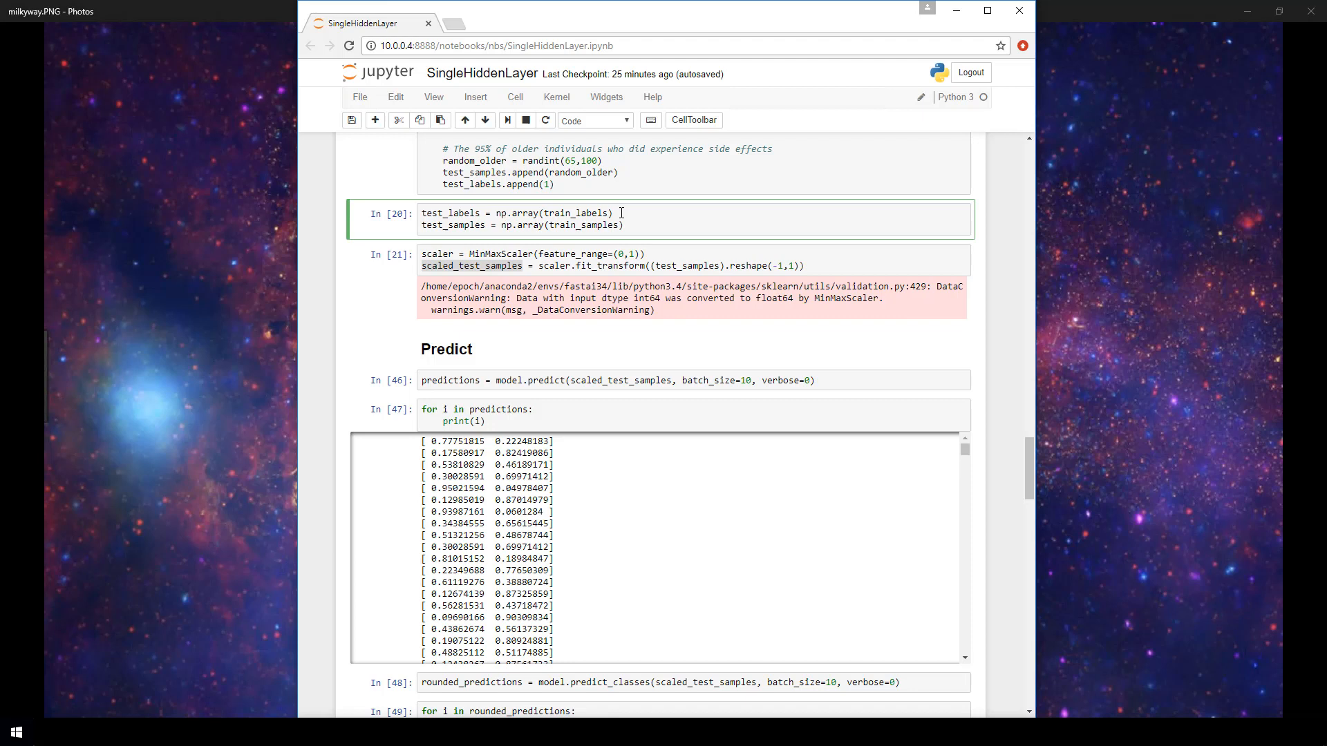
{"action": "mouse_move", "coordinate": [654, 409]}
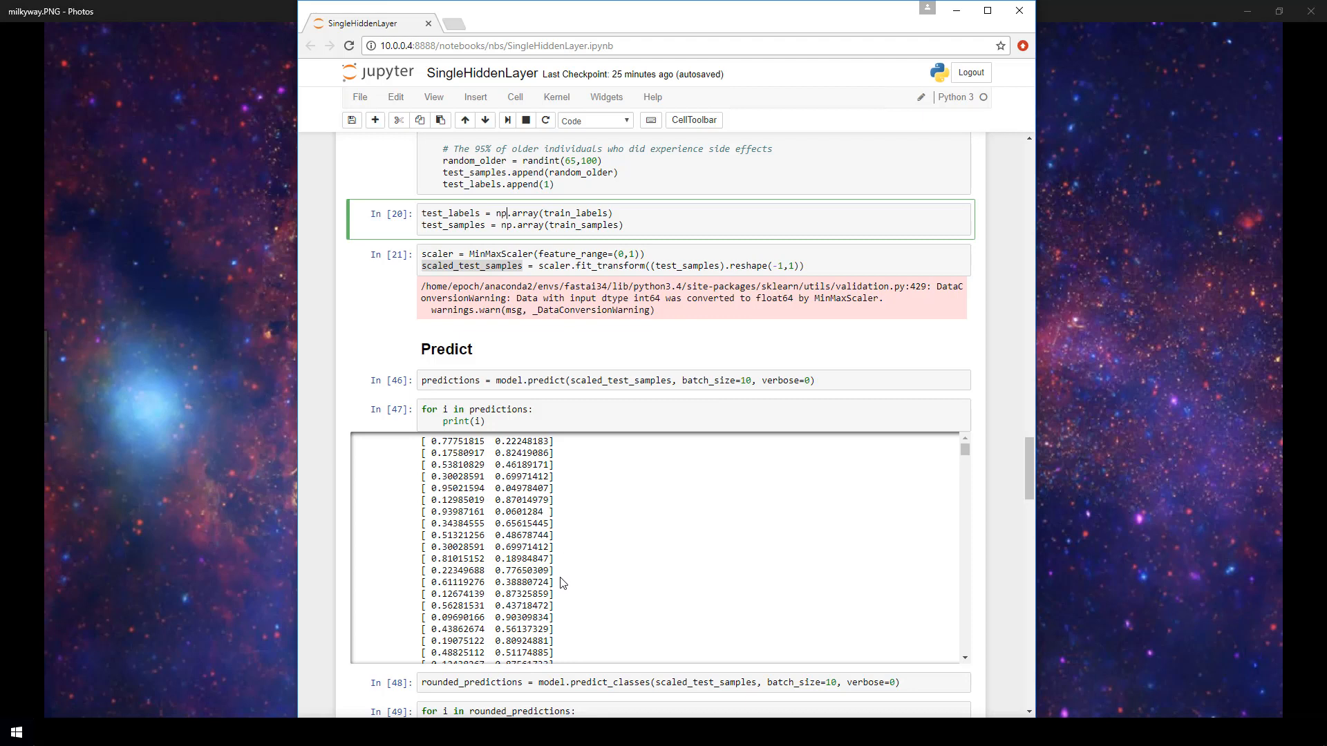
{"action": "mouse_move", "coordinate": [557, 615]}
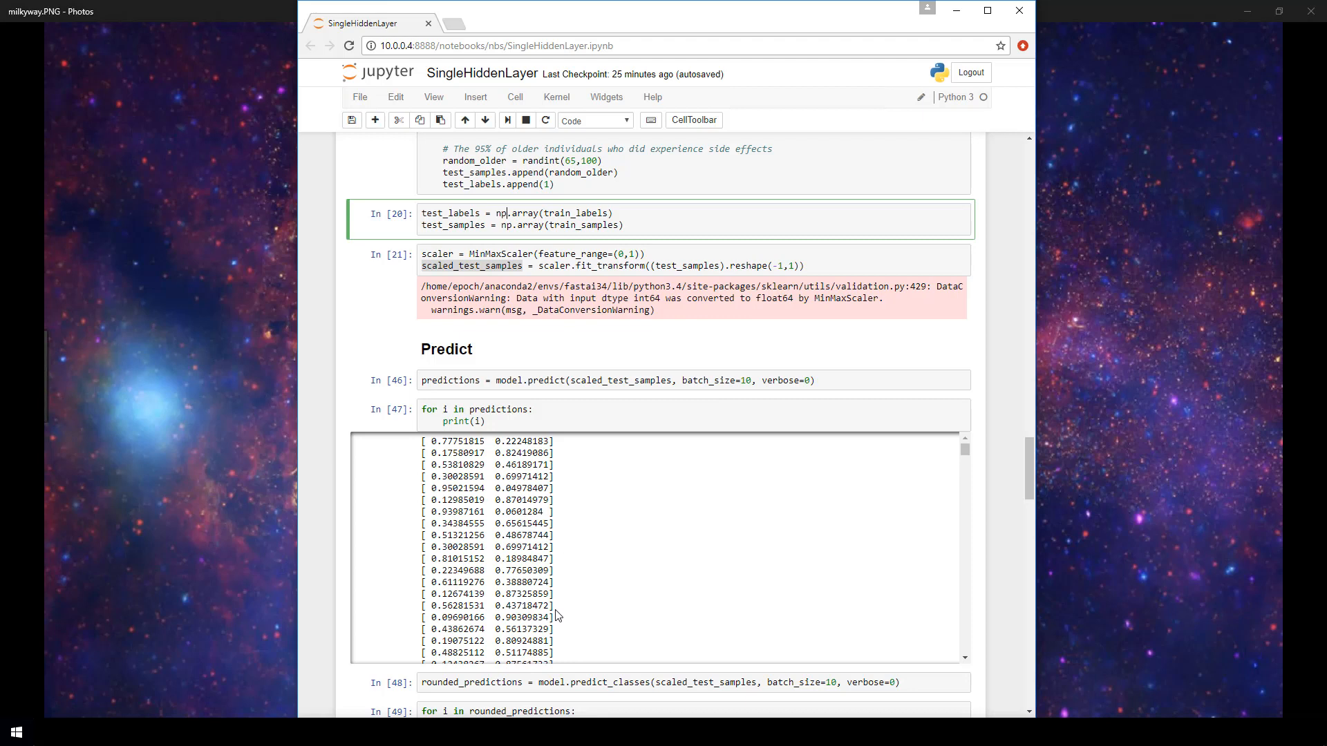
{"action": "mouse_move", "coordinate": [562, 614]}
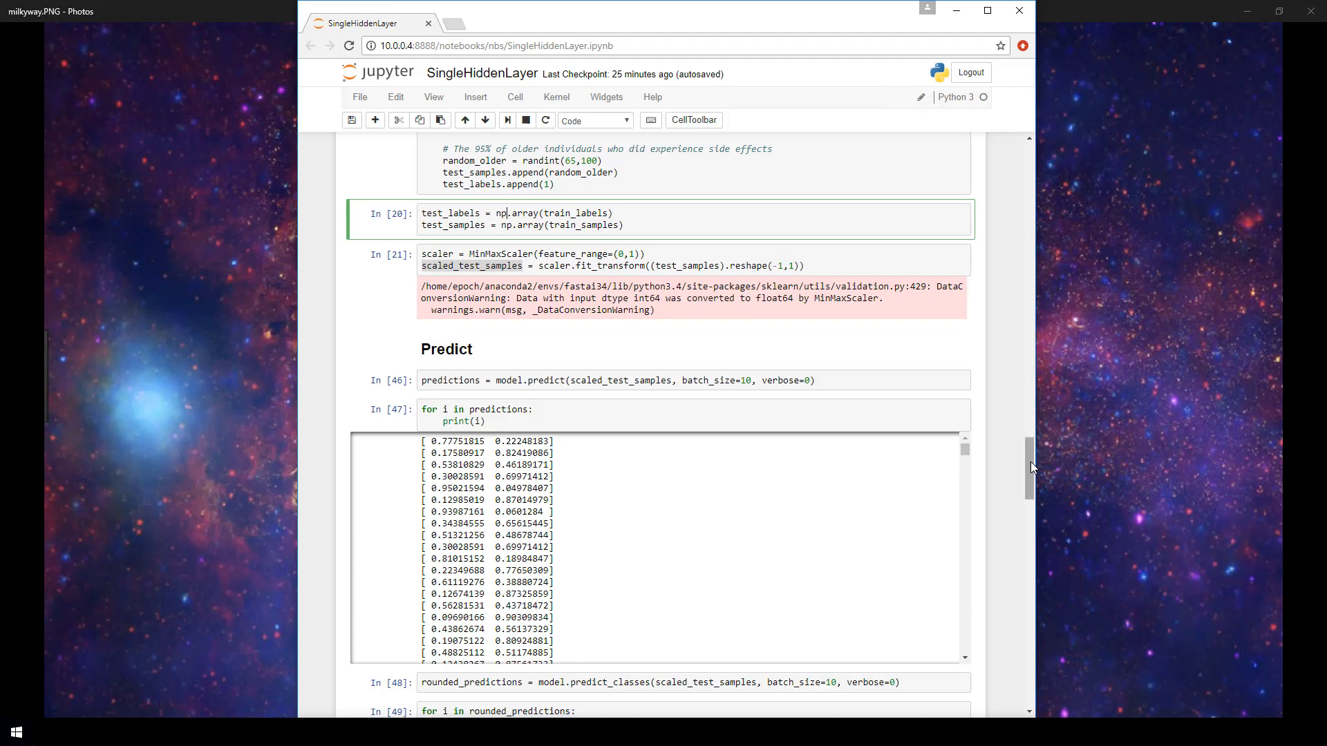
{"action": "scroll", "scroll_direction": "down", "scroll_amount": 3}
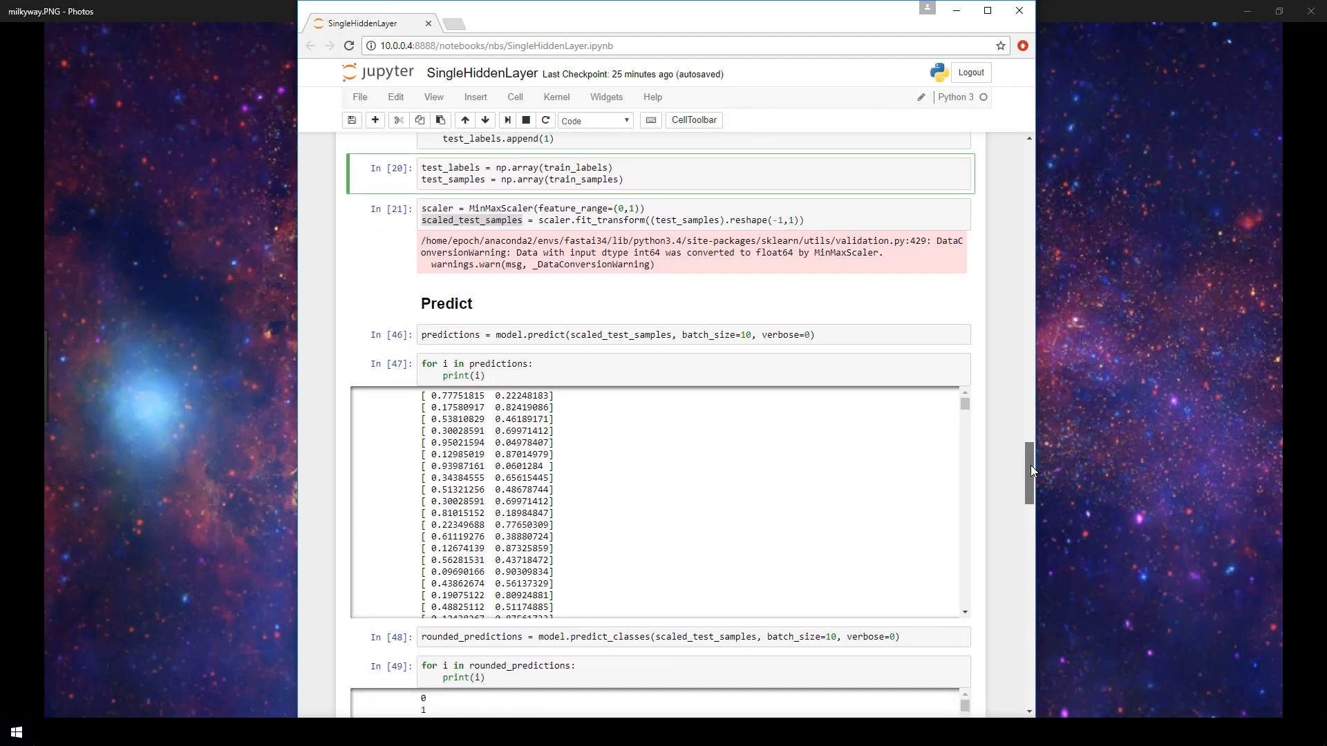